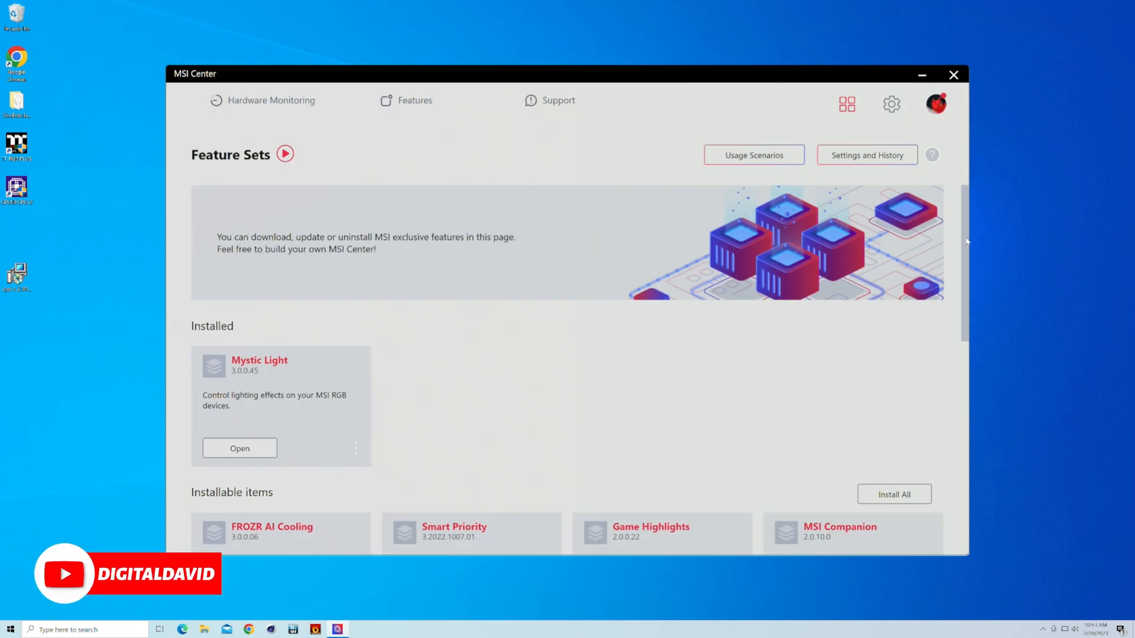
# Scroll the Feature Sets list, view Settings, then open the motherboard's My Device page.
pyautogui.scroll(-3)
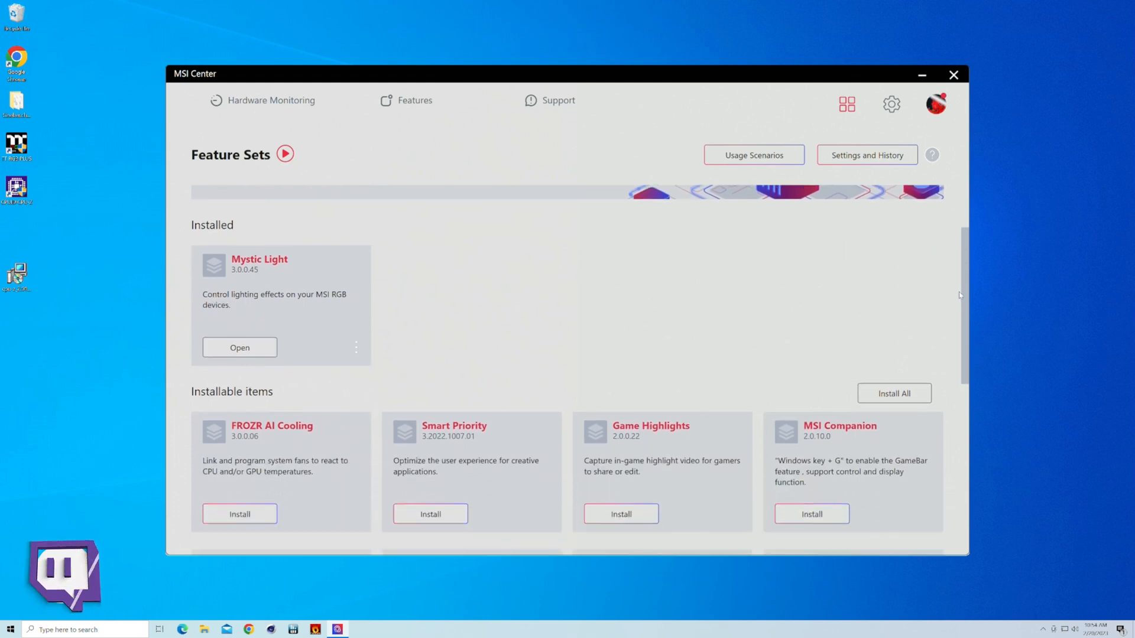
pyautogui.scroll(-3)
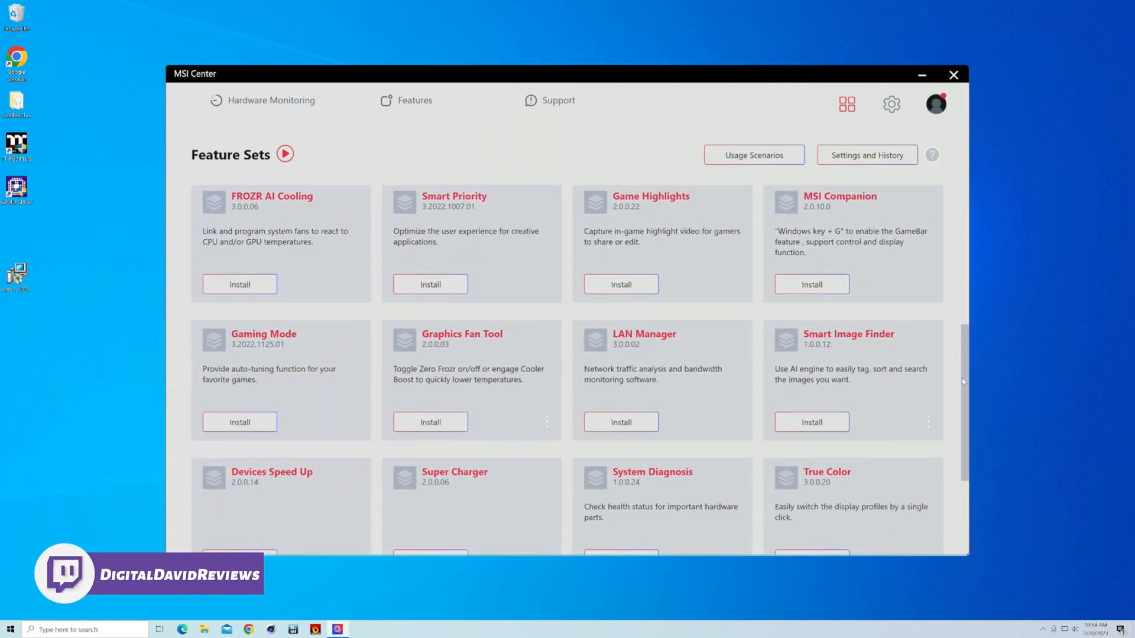
pyautogui.scroll(-3)
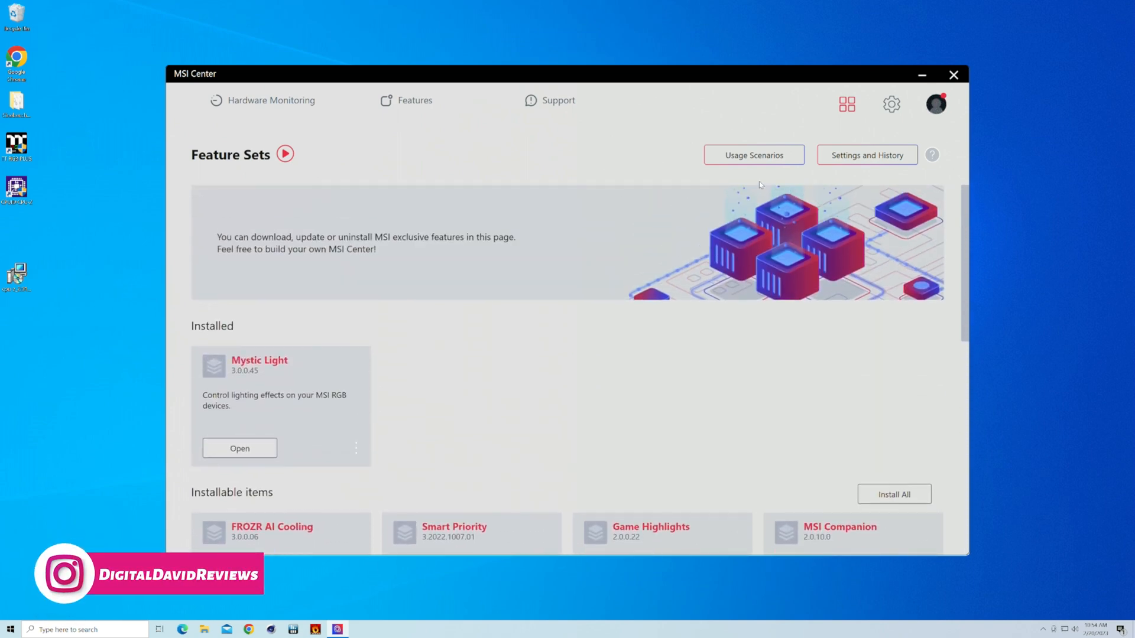
pyautogui.click(891, 104)
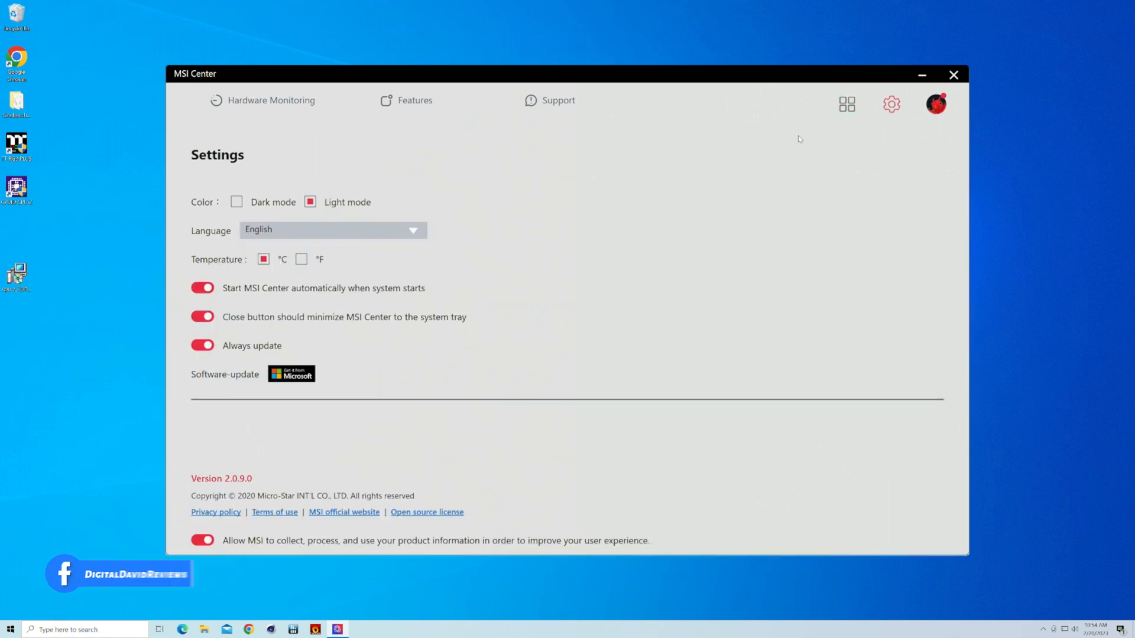
pyautogui.click(935, 104)
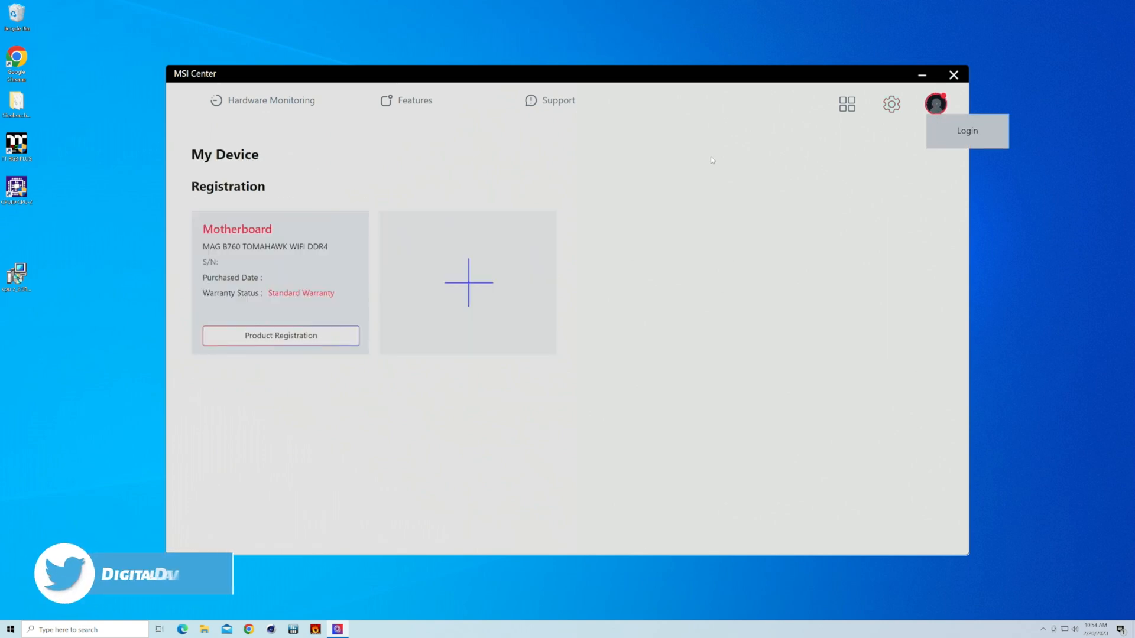